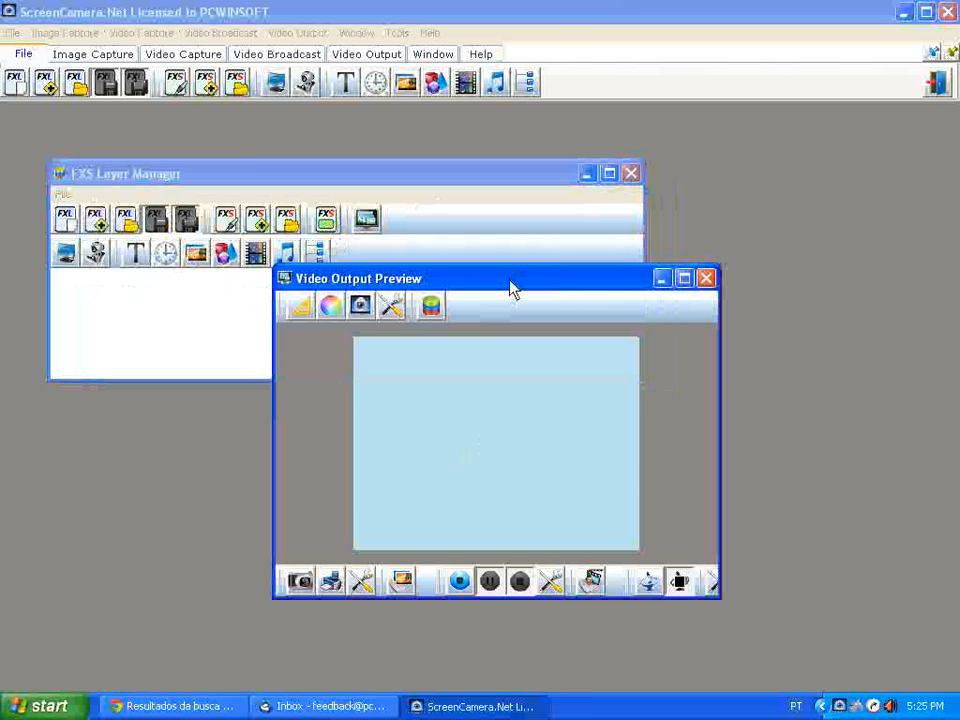
- Add the Monitor 1 desktop as a layer alongside the USB PC Camera VC305 webcam layer
drag(508, 288, 556, 332)
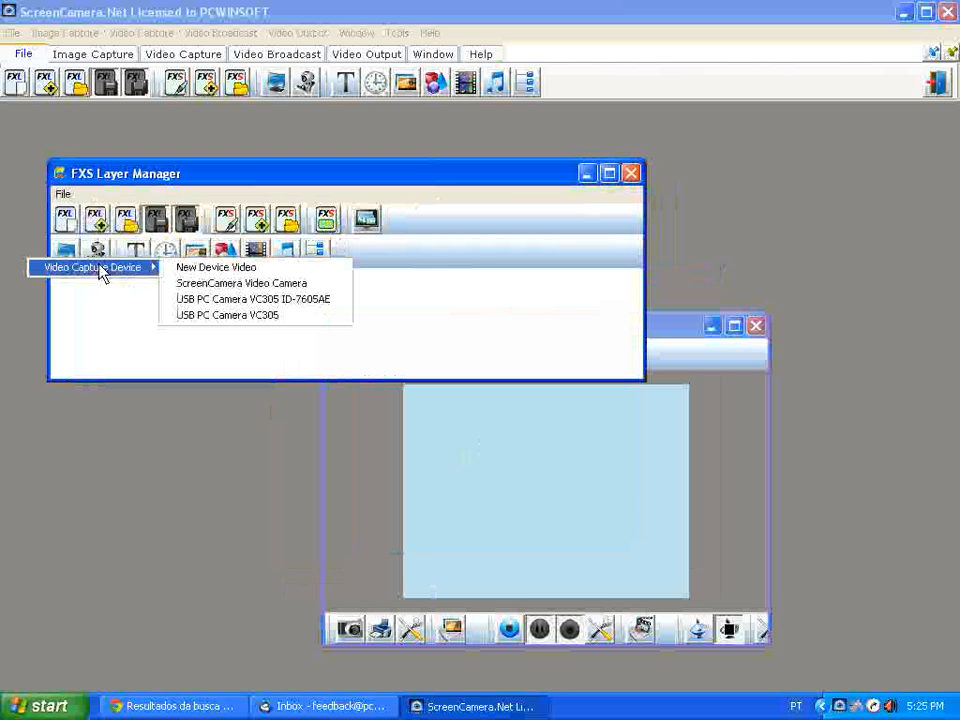
mouse_move(252, 300)
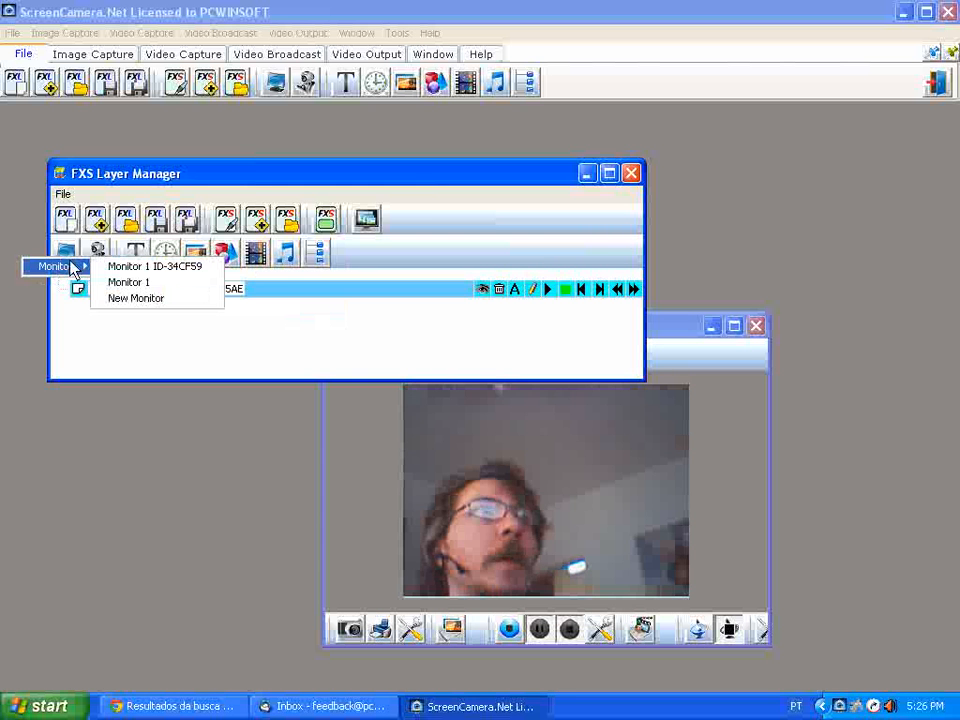
click(156, 266)
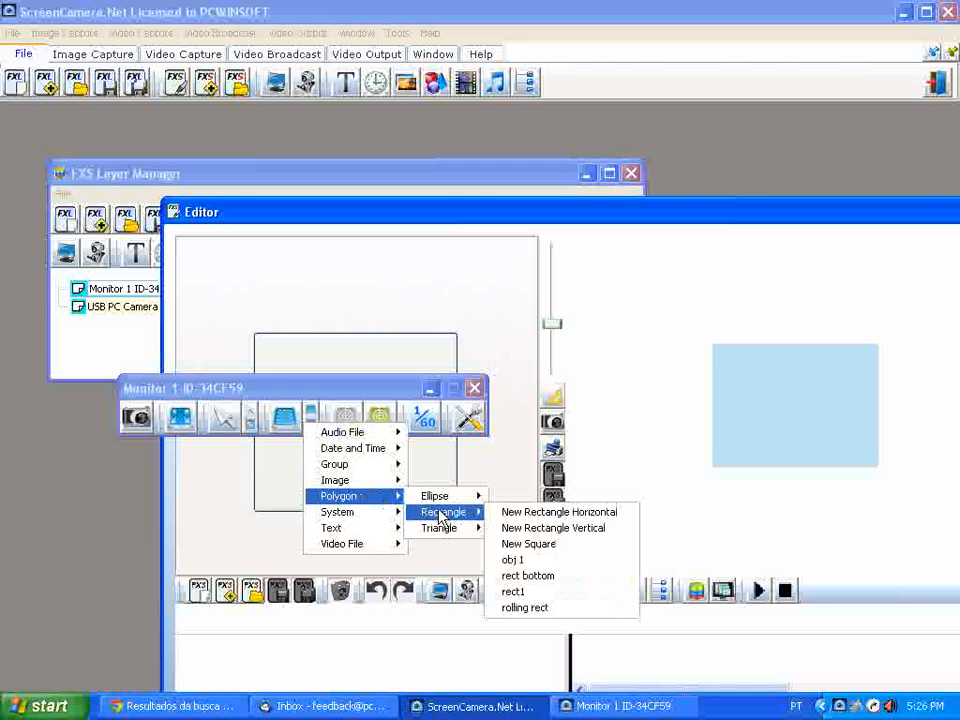
mouse_move(544, 608)
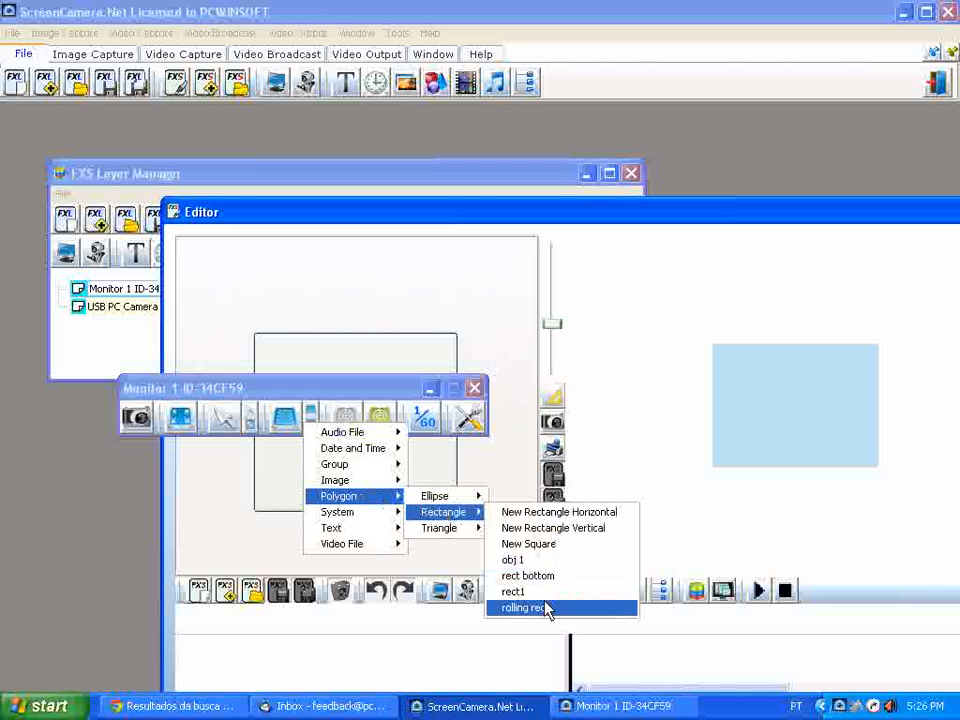
- Review the Polygon > Rectangle > rolling rect effect on its timeline and close the Editor
click(520, 608)
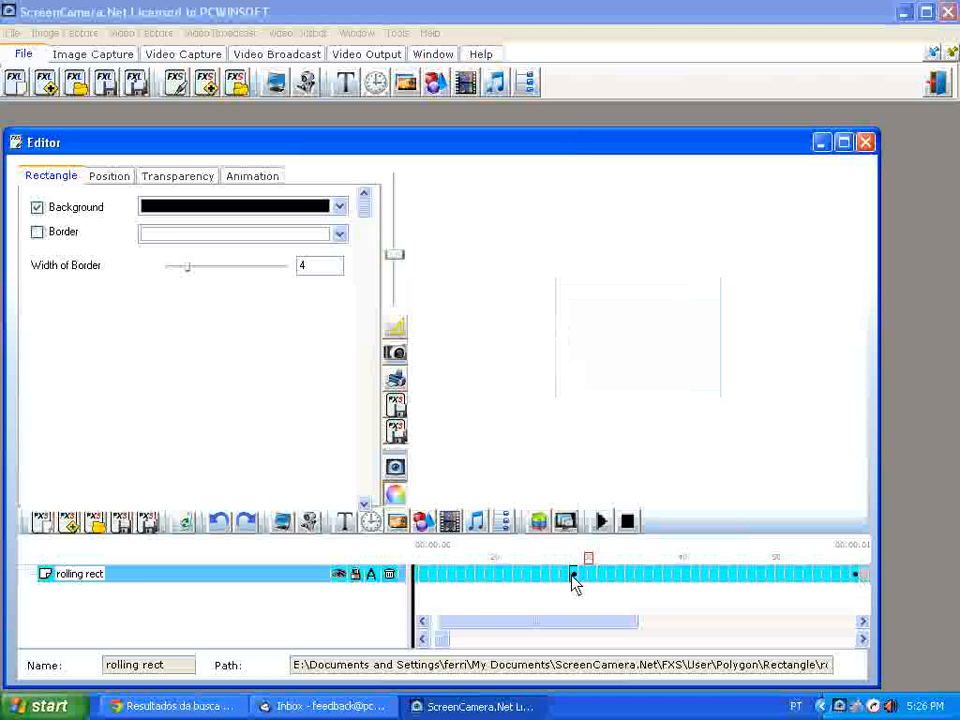
click(36, 206)
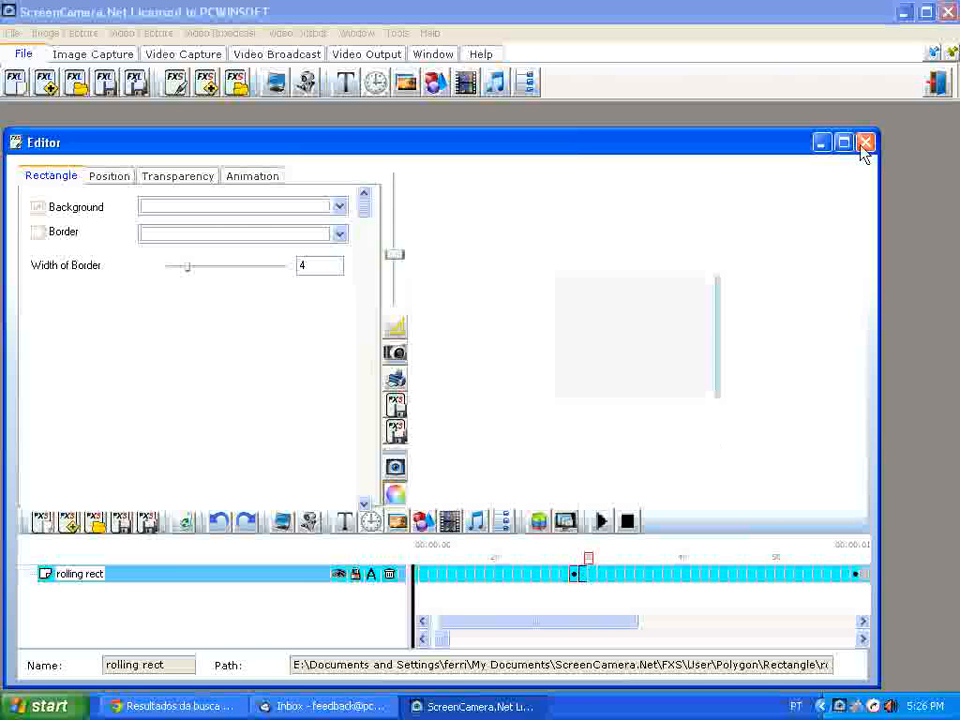
click(864, 142)
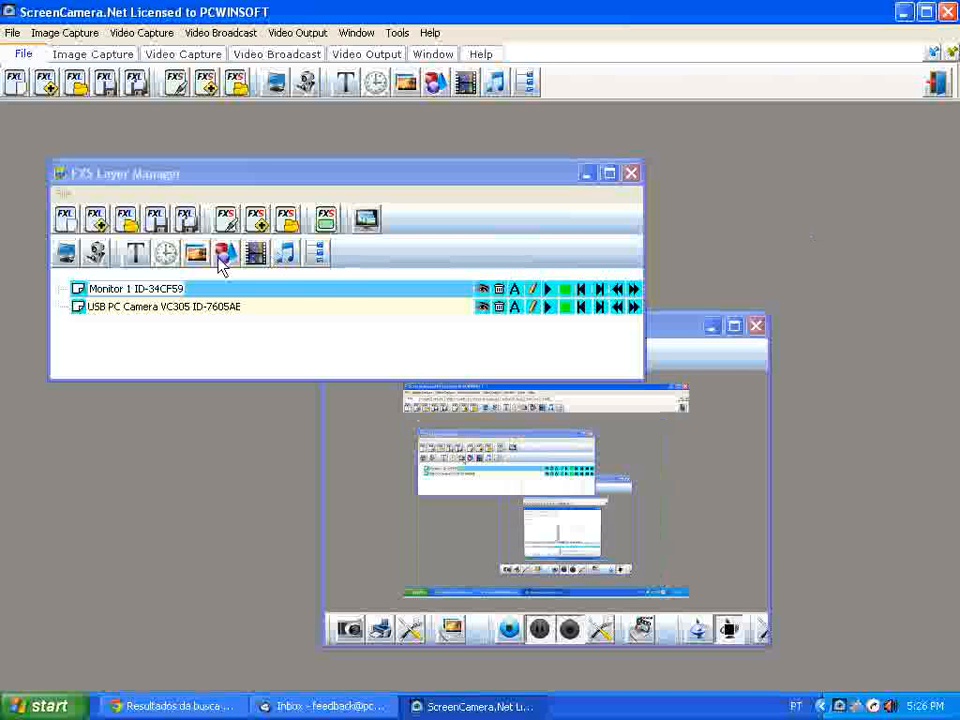
- Add Polygon > Rectangle > rolling rect as its own top layer in the Layer Manager
click(224, 252)
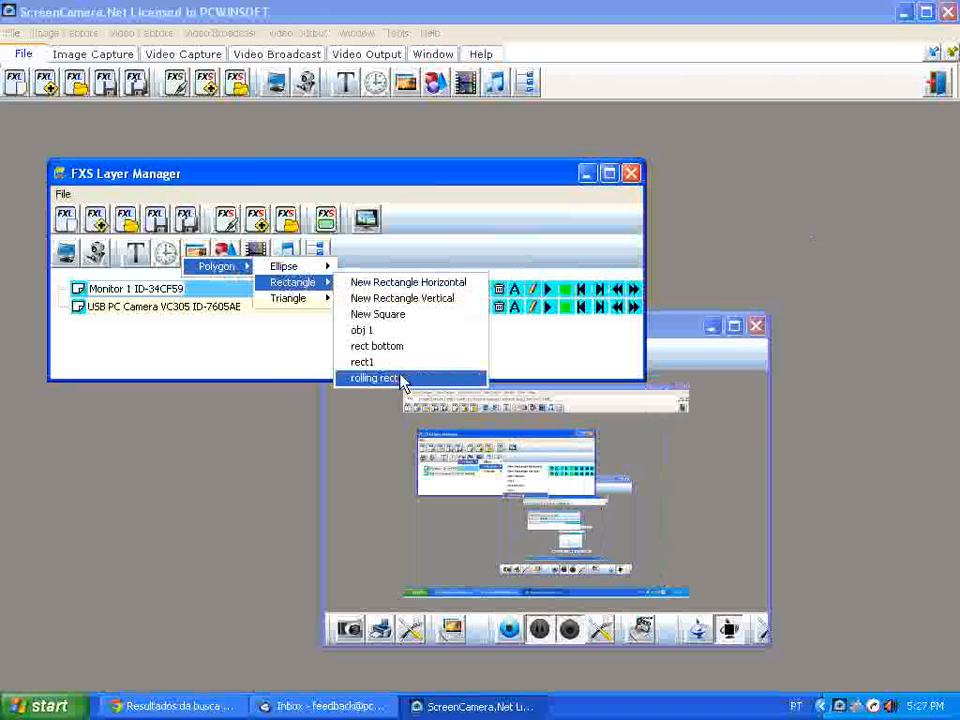
click(376, 378)
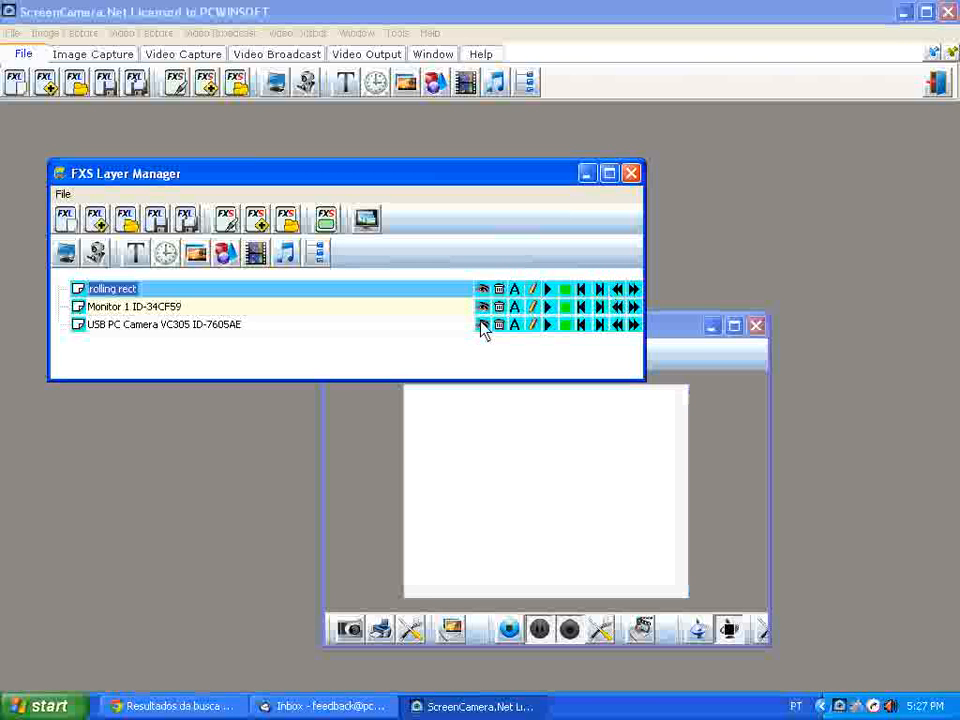
click(136, 306)
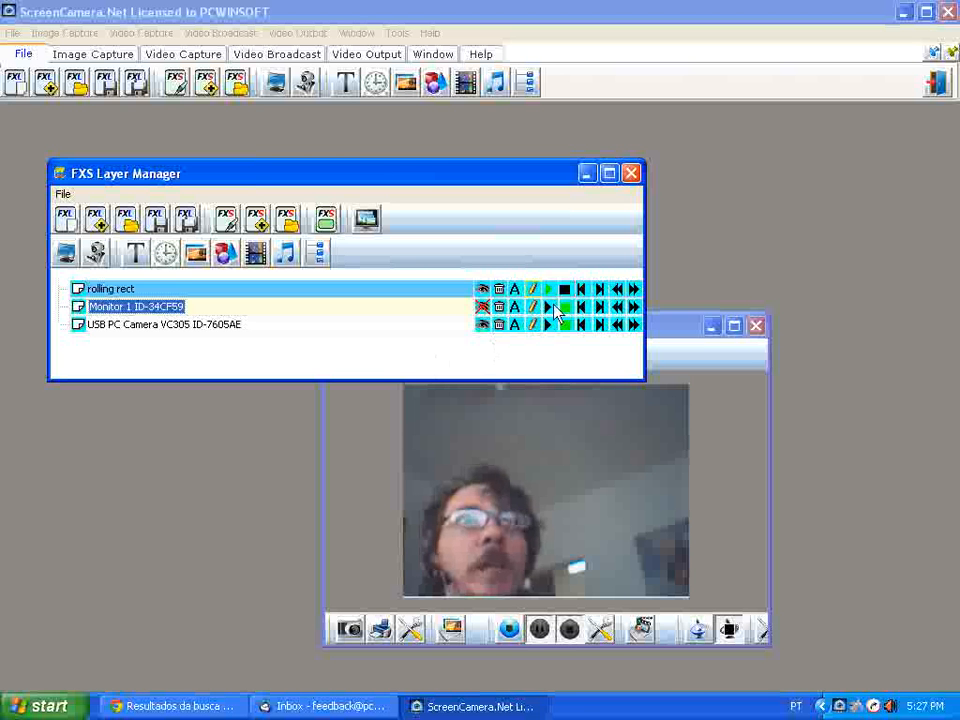
click(548, 306)
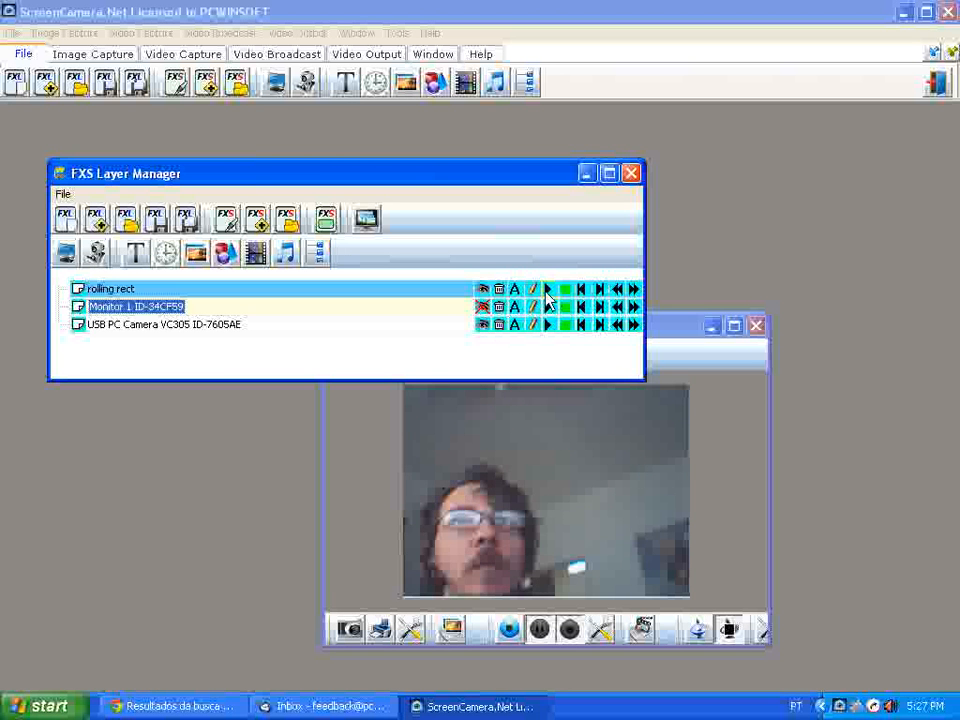
click(548, 288)
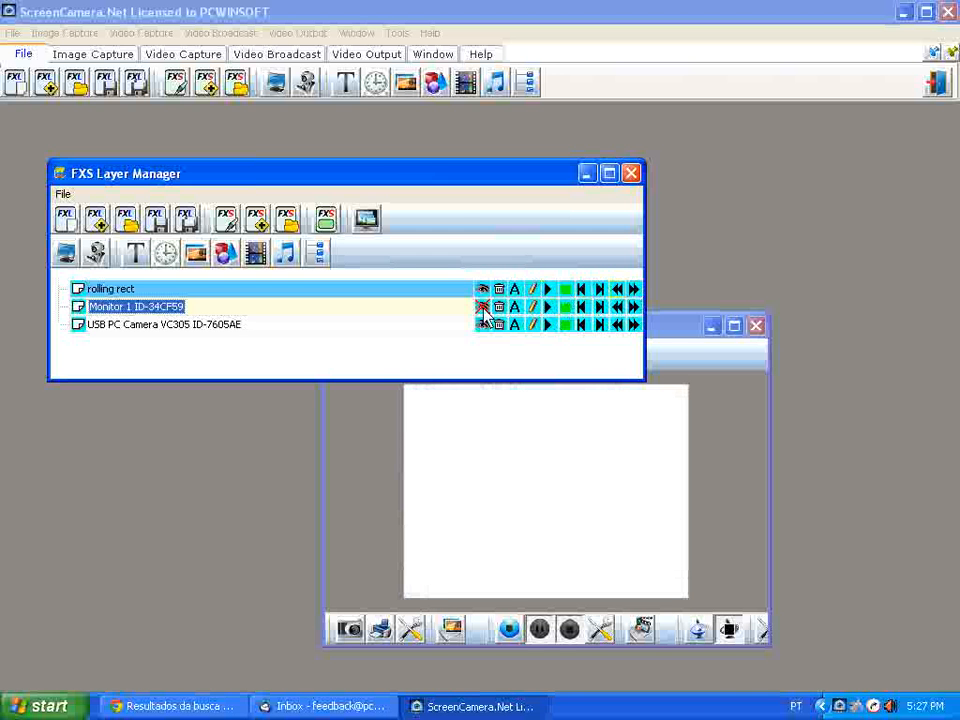
click(484, 306)
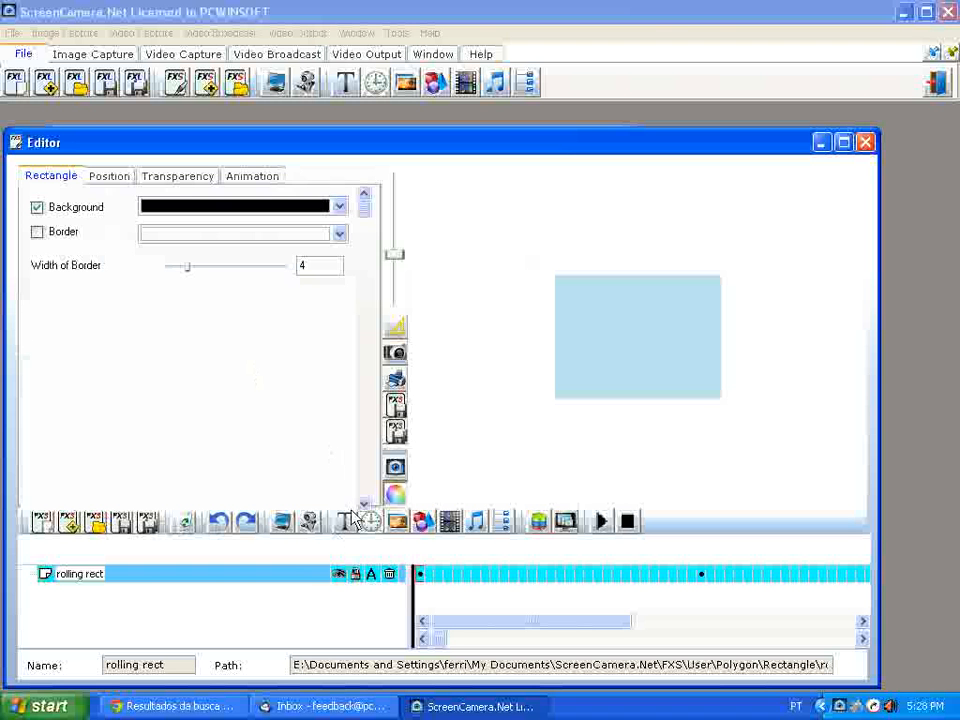
mouse_move(284, 530)
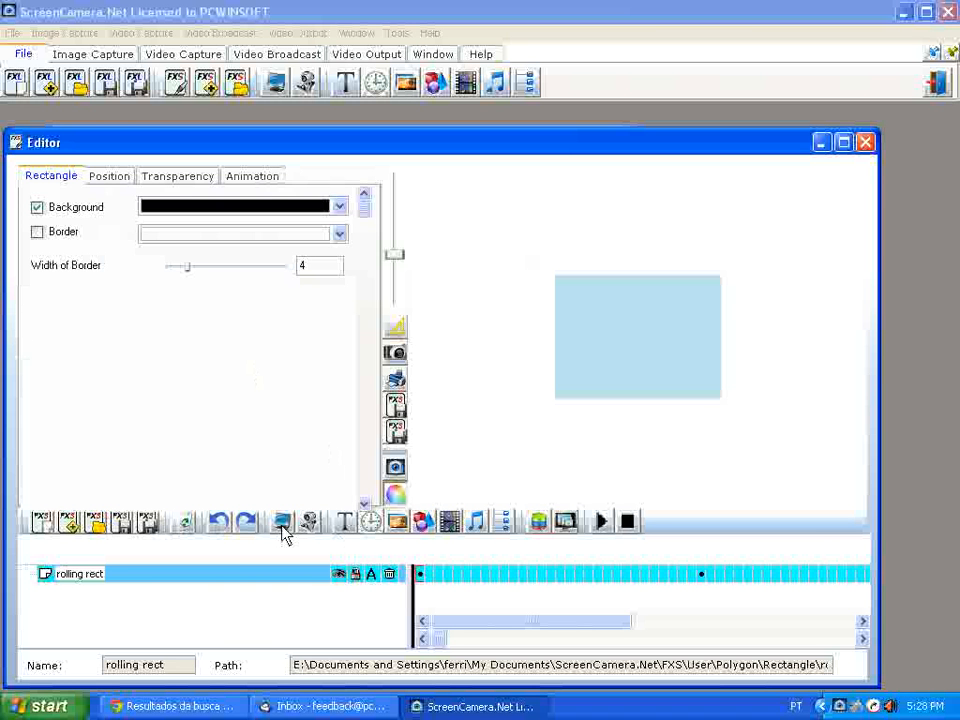
mouse_move(410, 536)
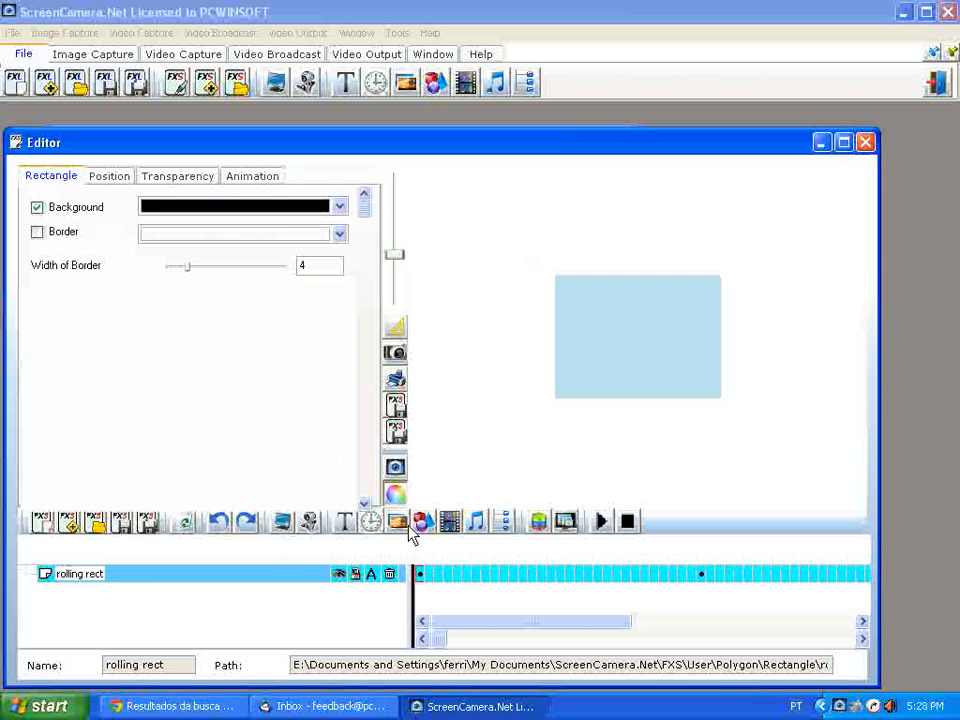
- Dismiss the 'FXS can not be duplicated' warning and select the rolling rect rectangle for a yellow background
click(420, 520)
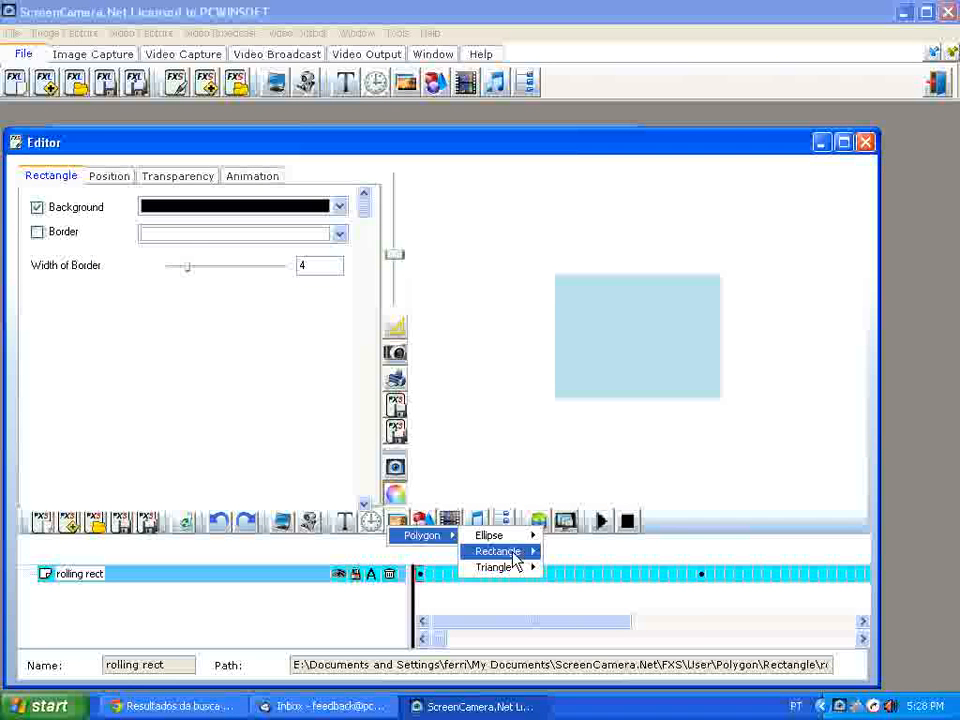
click(600, 650)
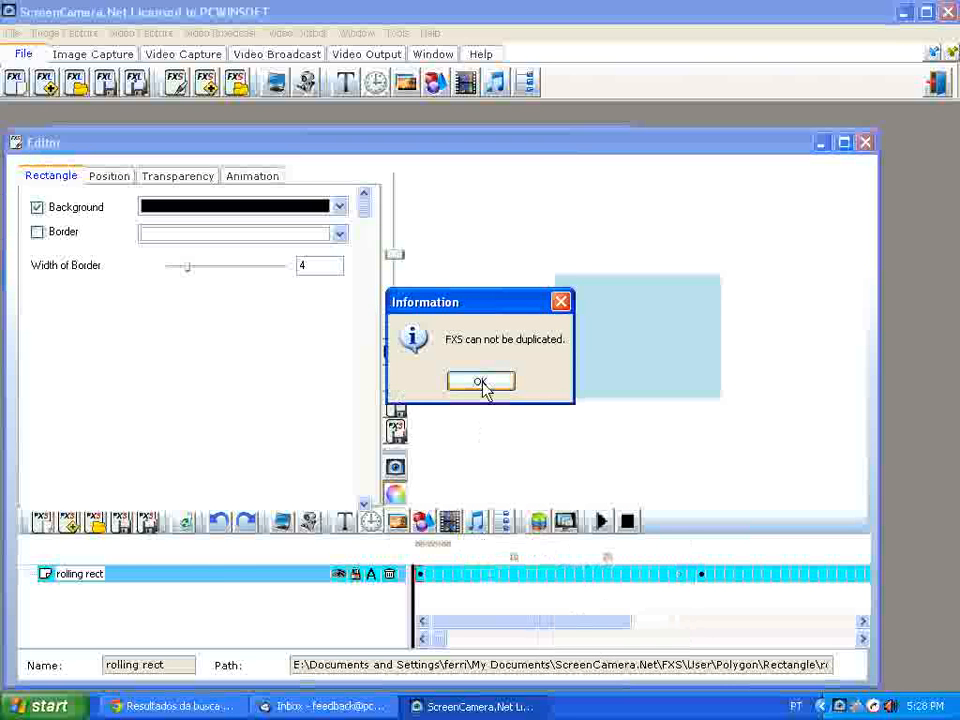
click(480, 382)
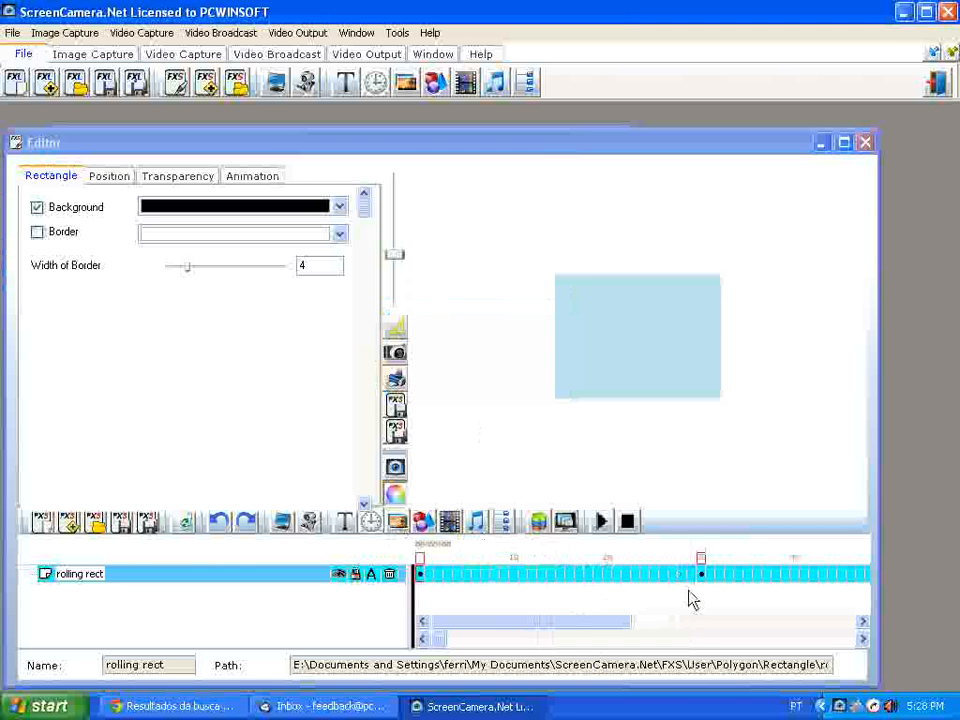
click(36, 206)
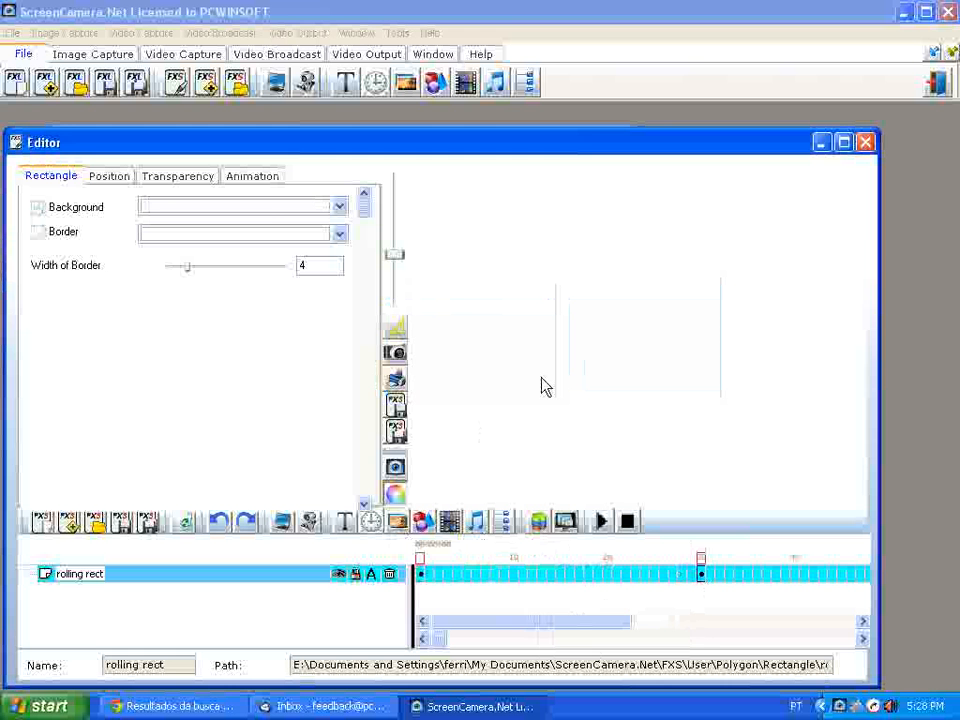
click(338, 206)
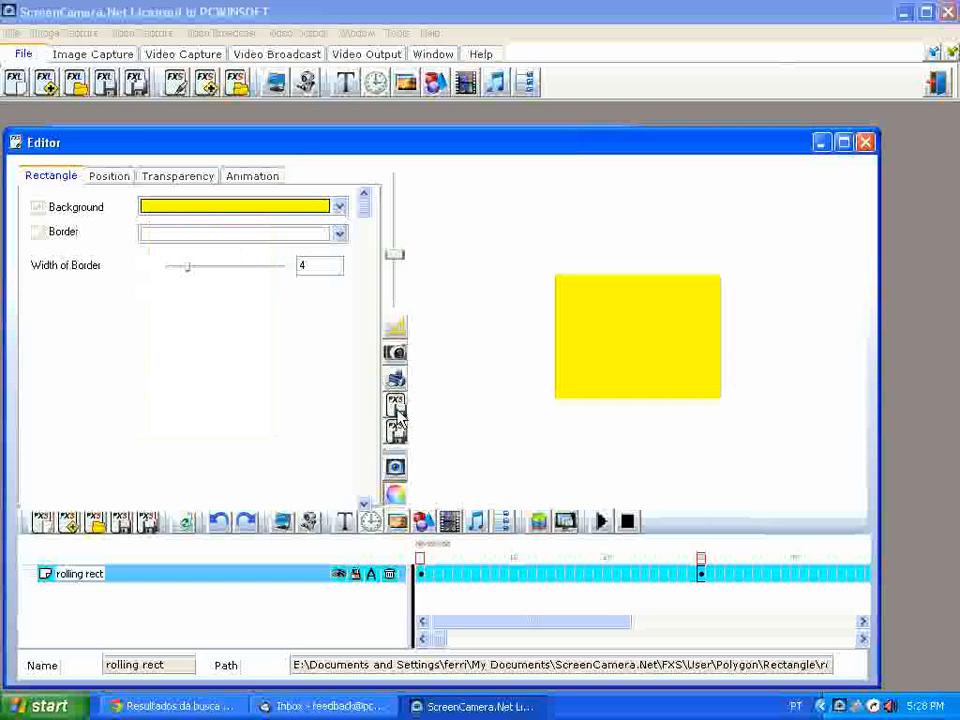
mouse_move(862, 240)
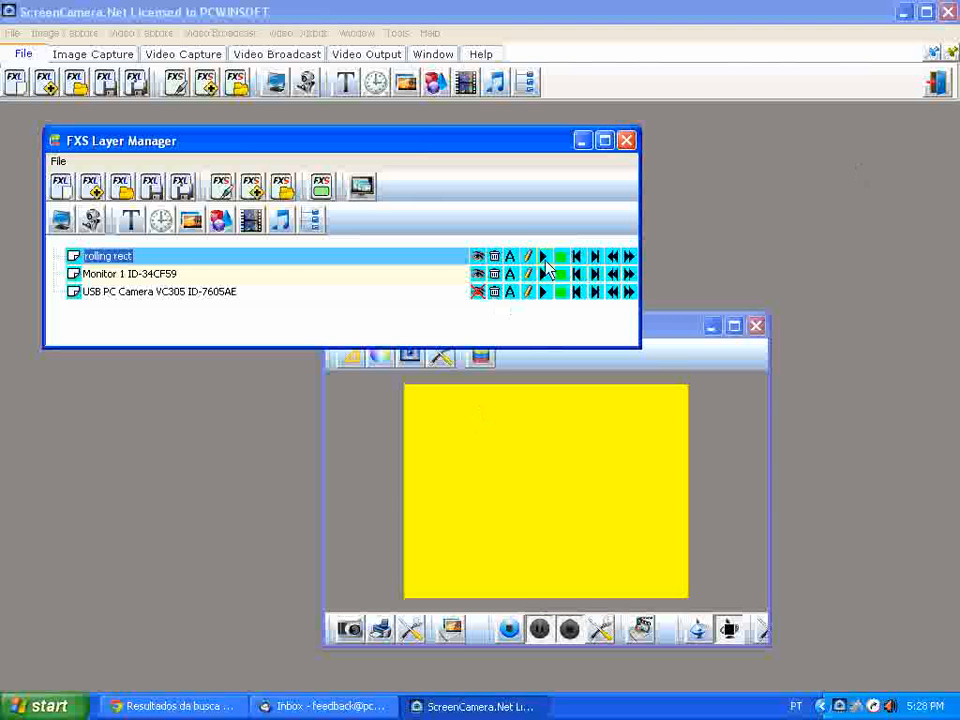
- Play the rolling rect layer and toggle the webcam layer in the output
click(544, 256)
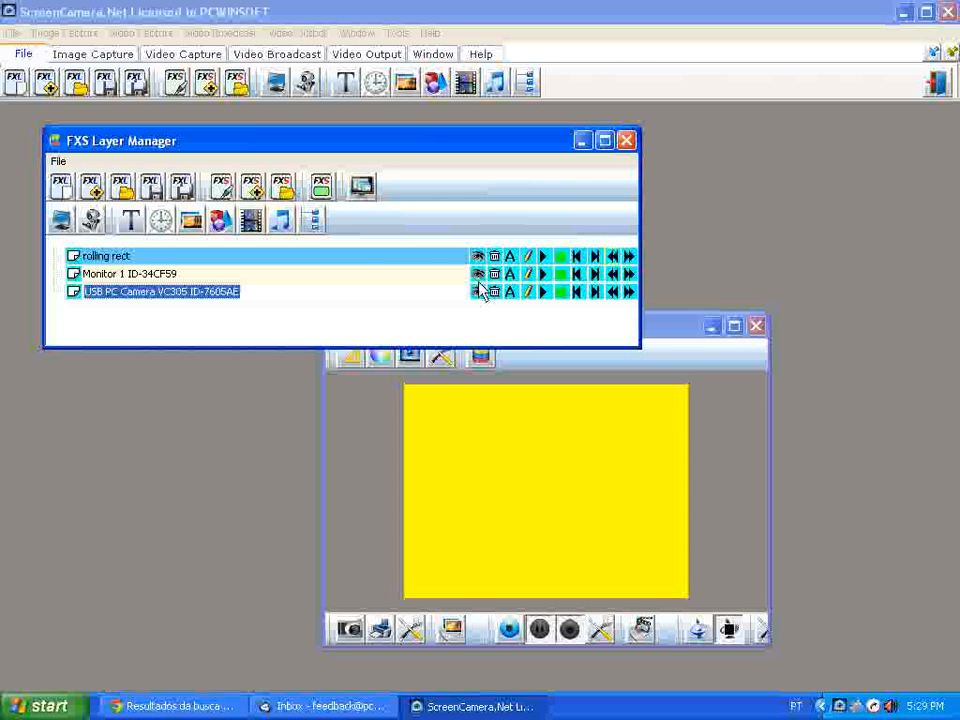
click(130, 272)
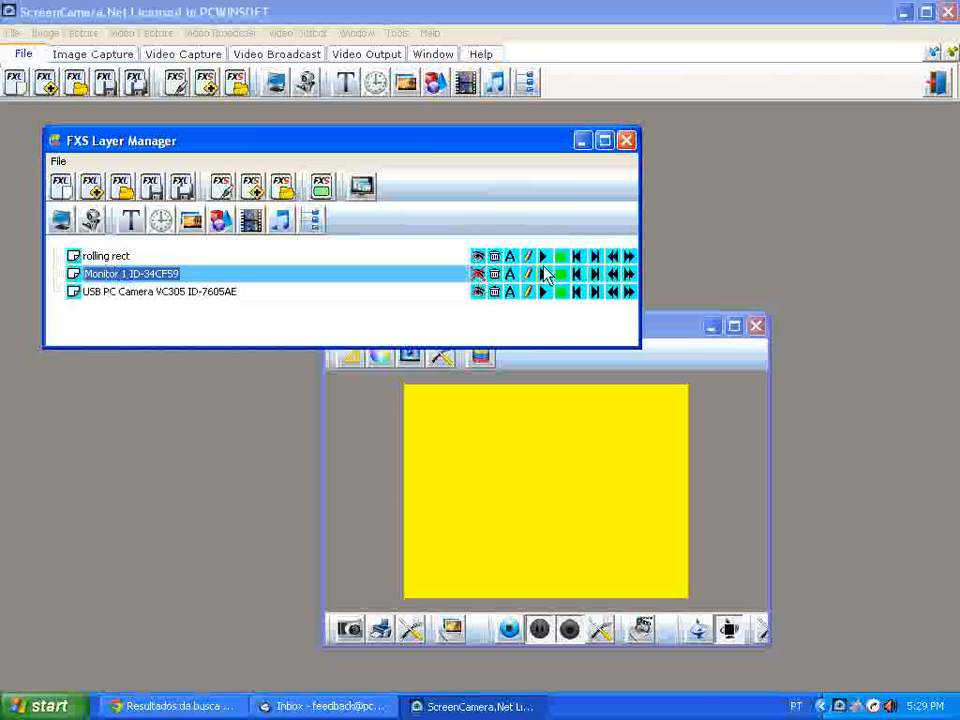
click(544, 256)
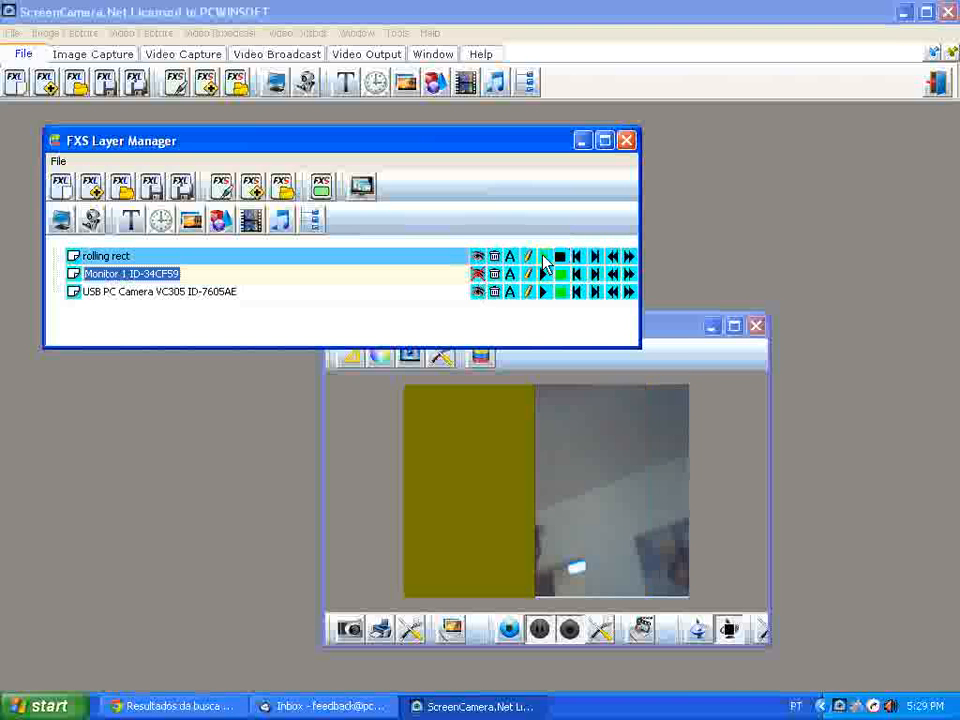
- Replay the yellow rolling rect transition to reveal the Monitor 1 desktop in the preview
click(544, 272)
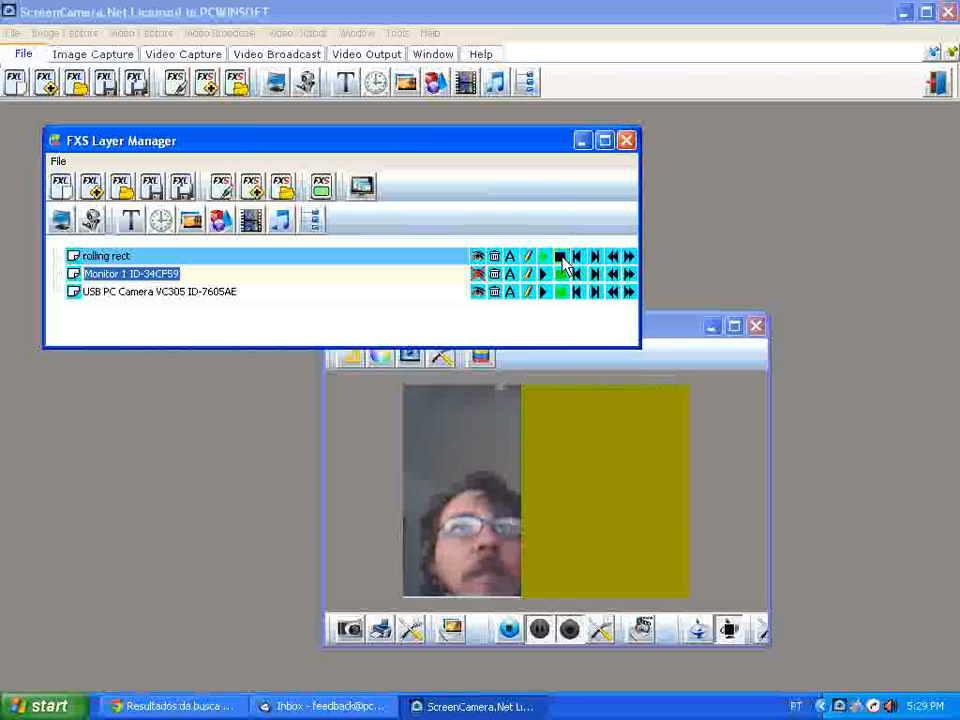
click(560, 272)
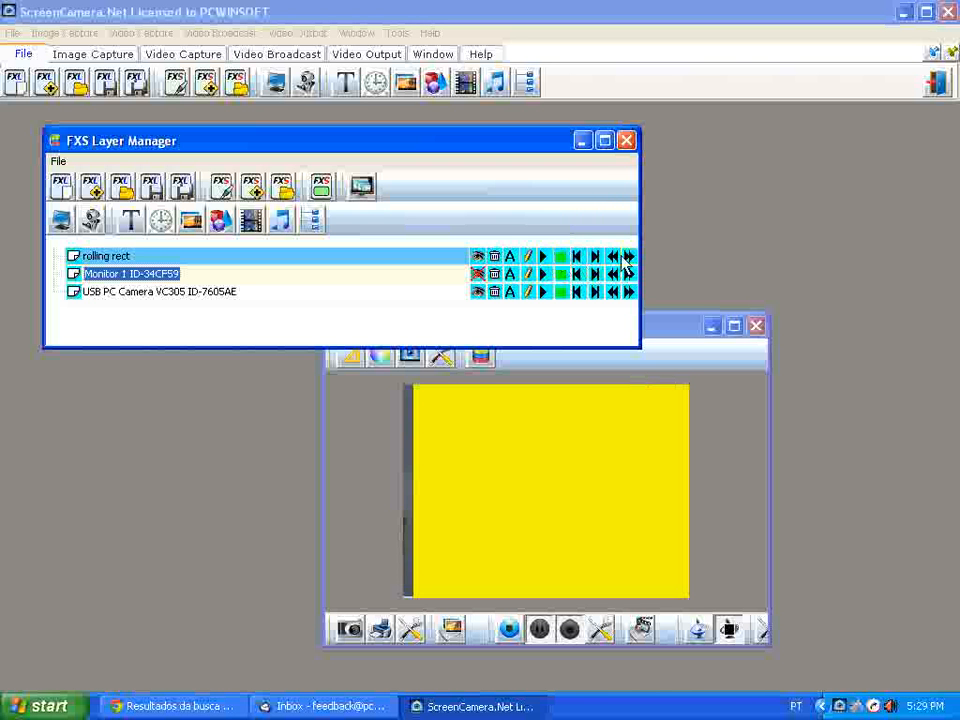
mouse_move(472, 304)
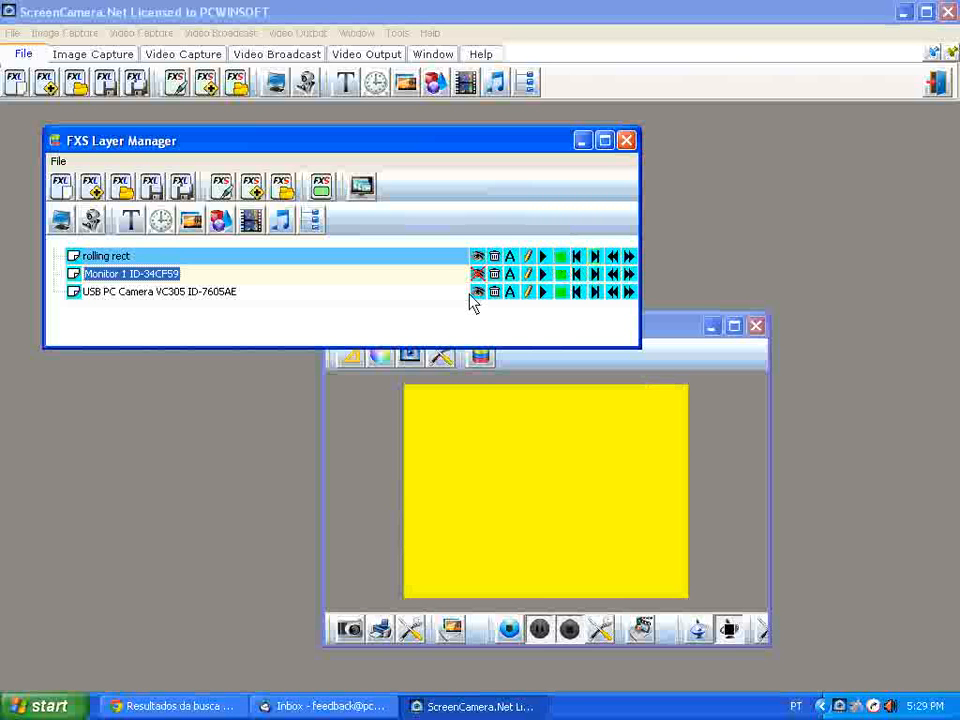
click(478, 272)
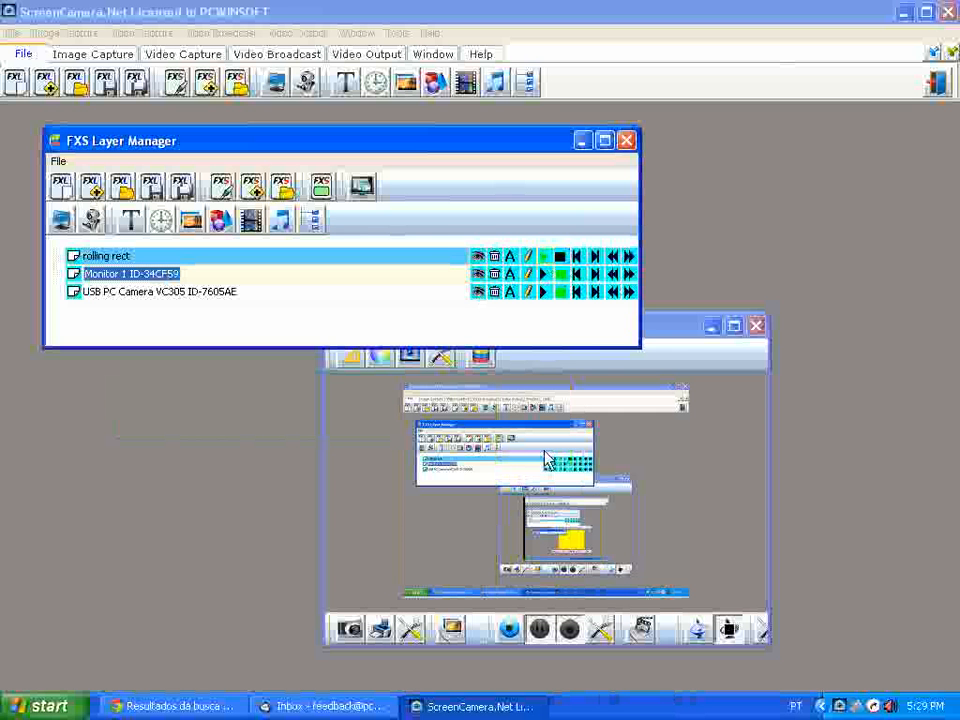
mouse_move(536, 440)
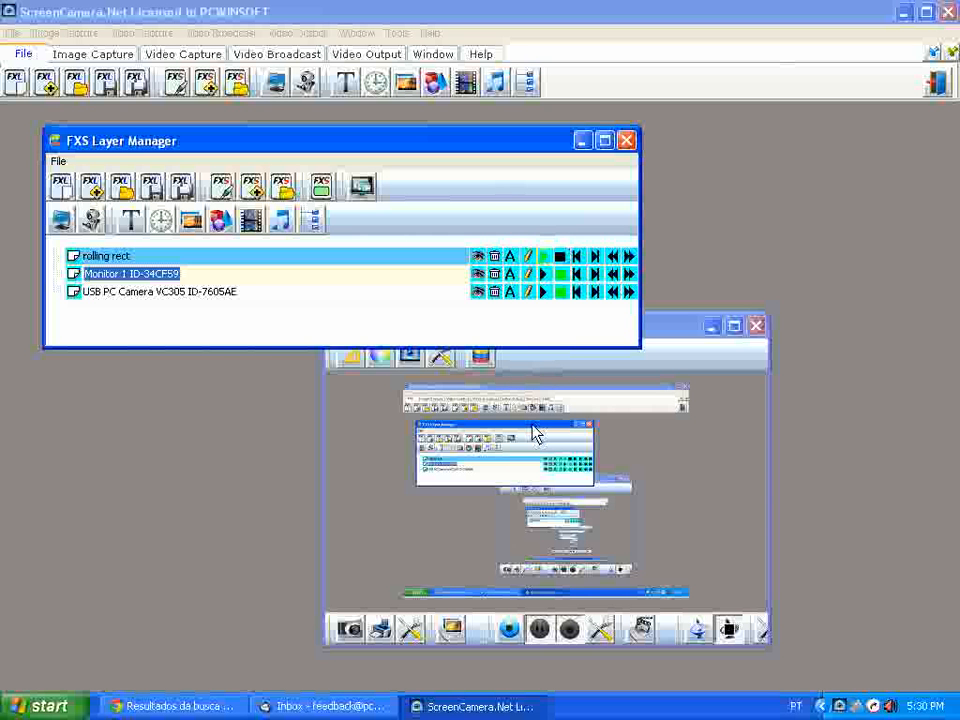
mouse_move(532, 436)
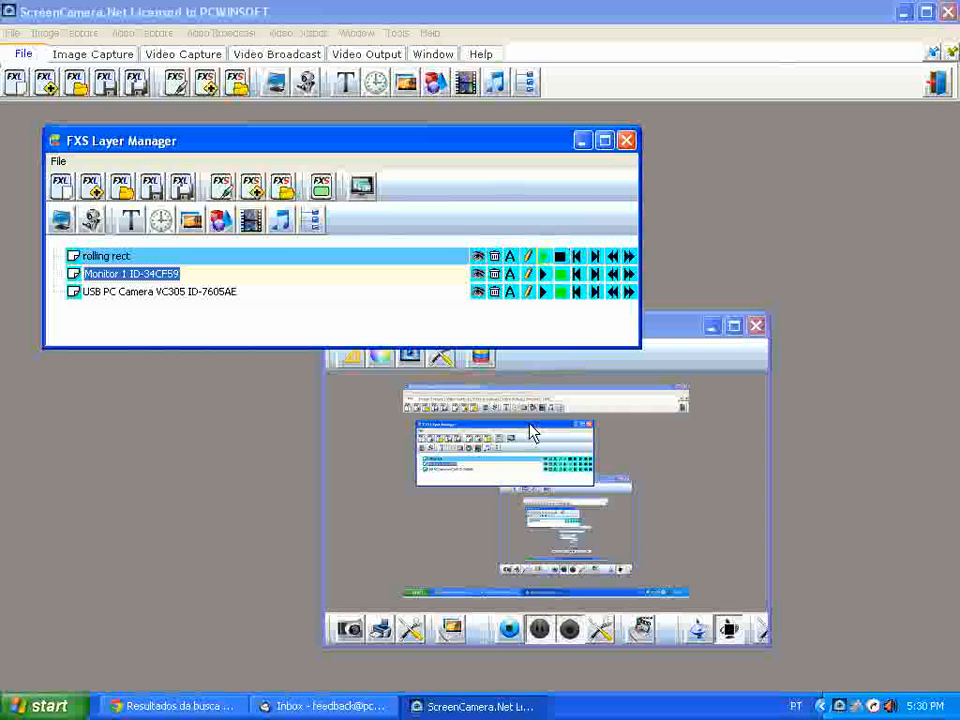
mouse_move(696, 456)
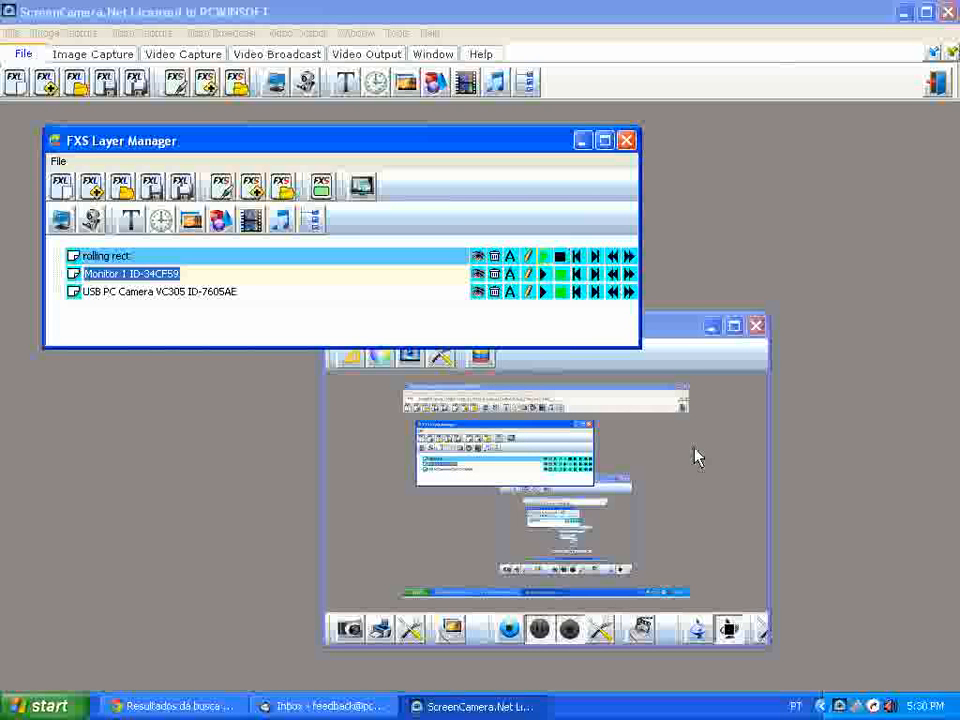